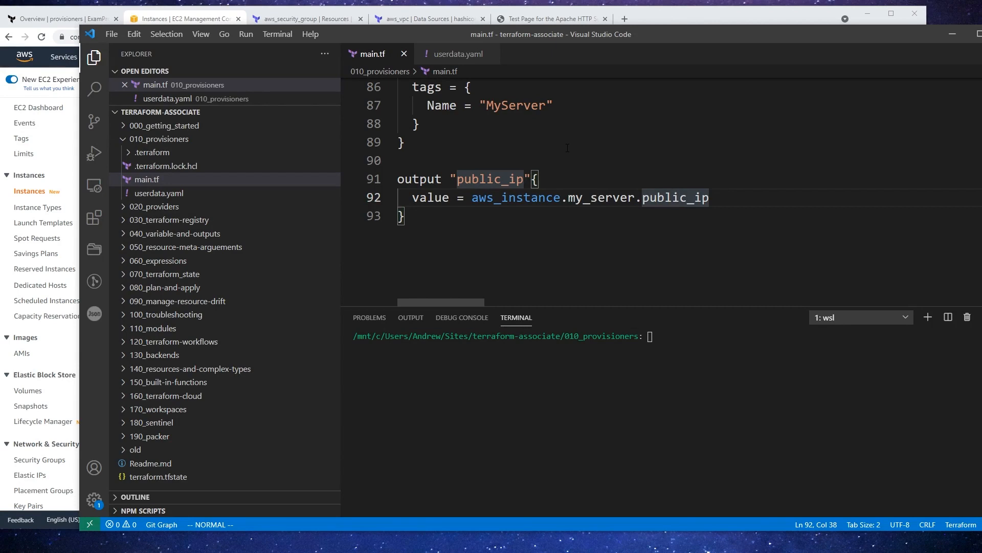
- Search Google for 'local exec terraform' and open the 'Provisioner: local-exec' documentation page
scroll(up, 3)
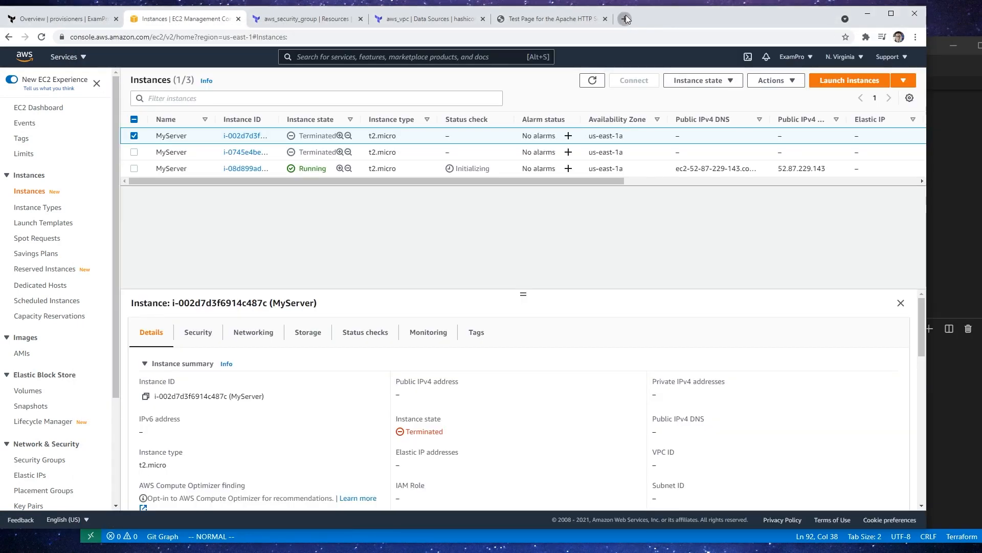
click(625, 19)
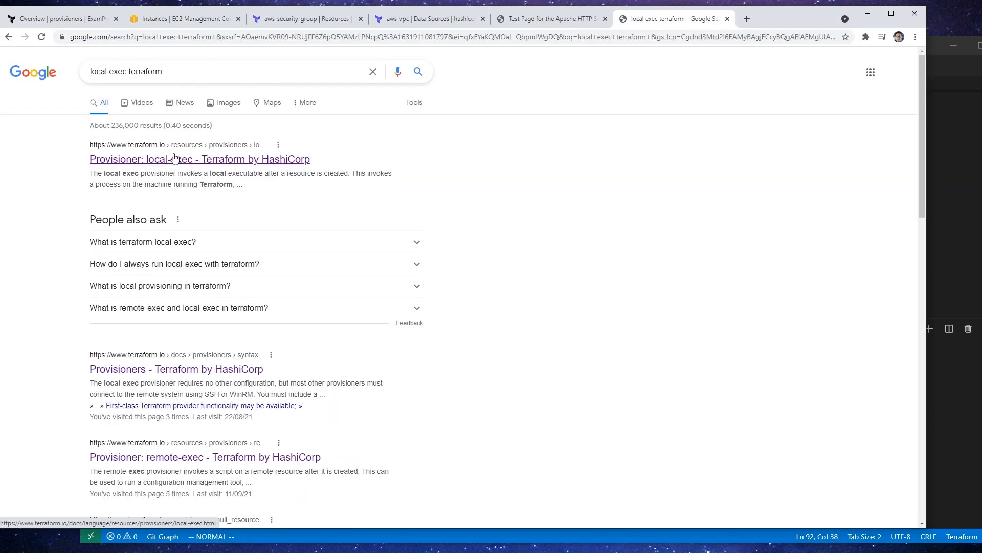
click(200, 159)
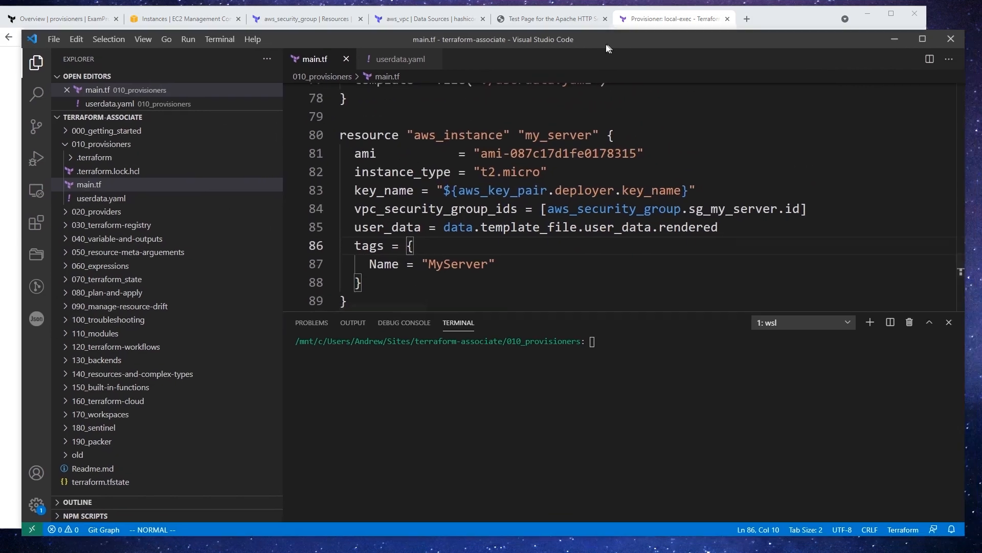
scroll(up, 3)
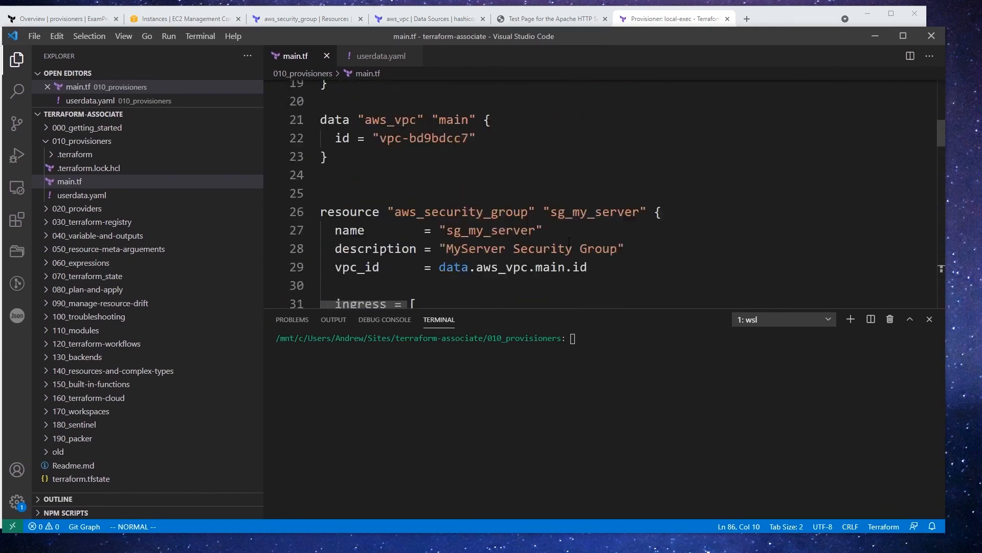
scroll(up, 3)
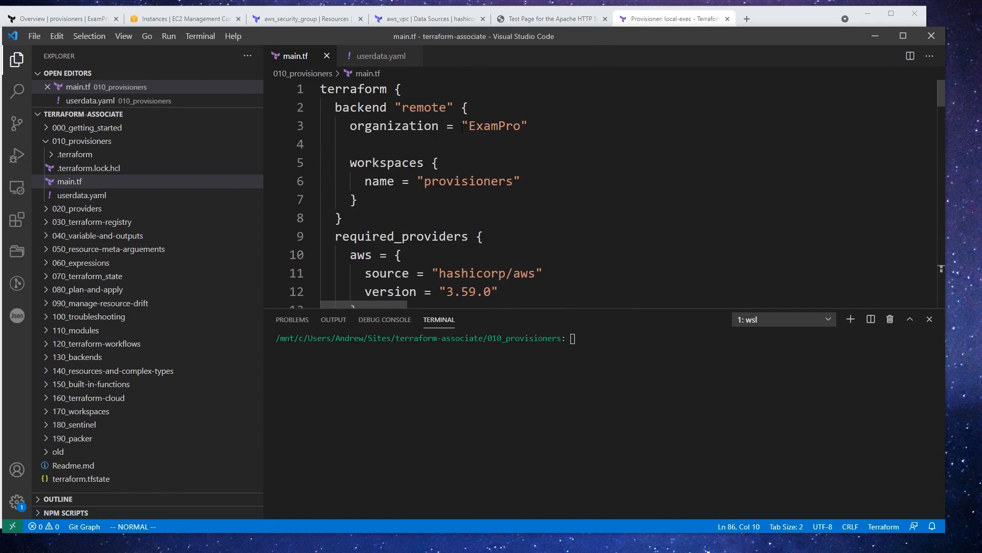
scroll(down, 3)
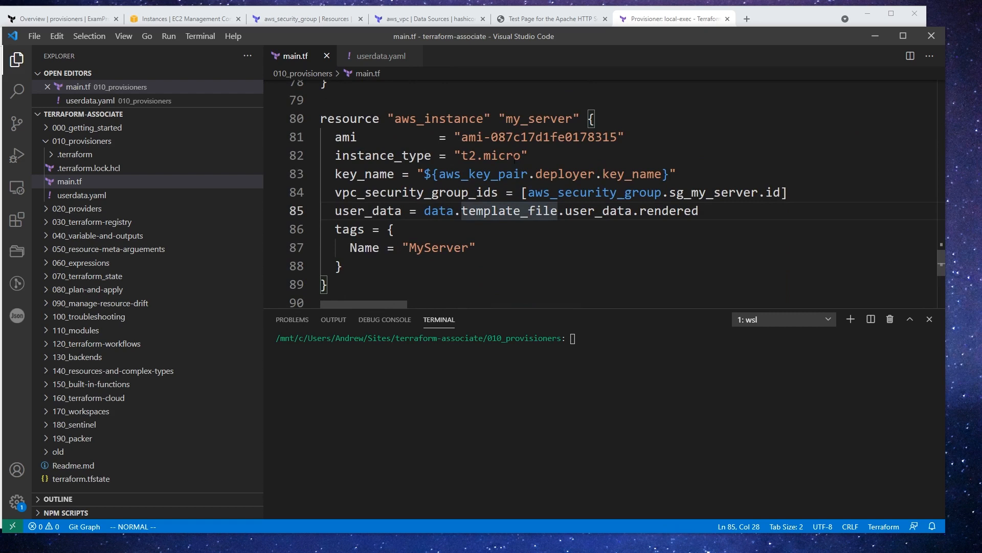
click(465, 211)
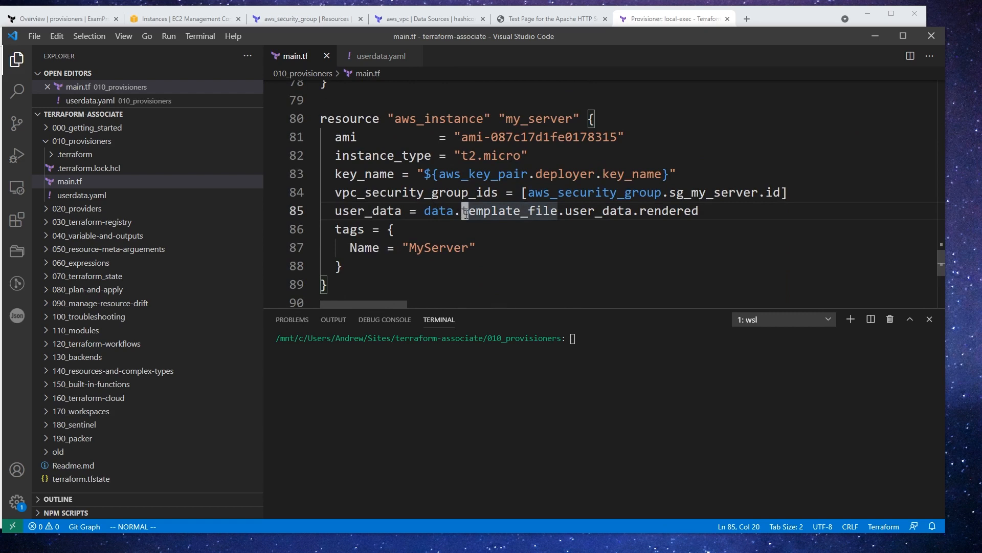
click(391, 229)
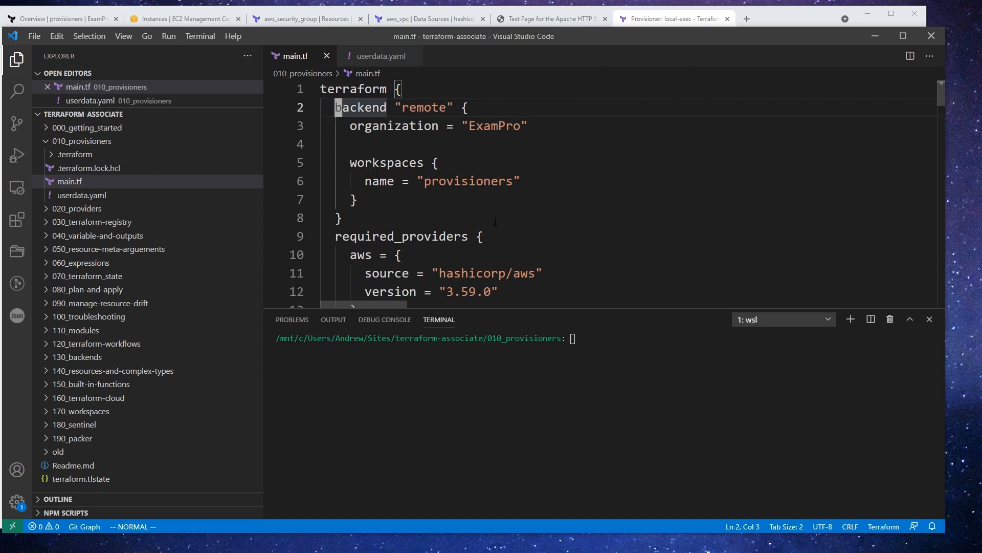
text(/*)
click(629, 236)
text(*/)
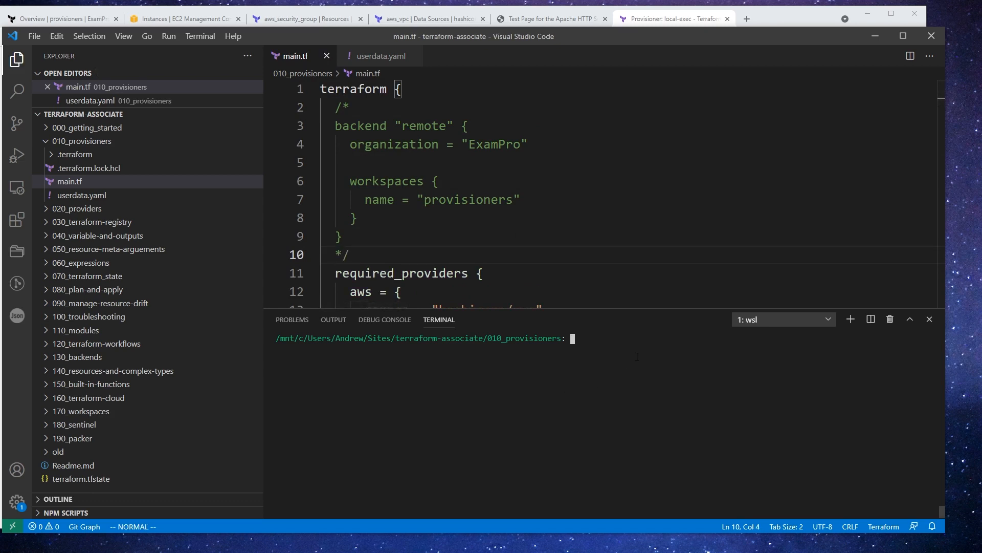
key(Backspace)
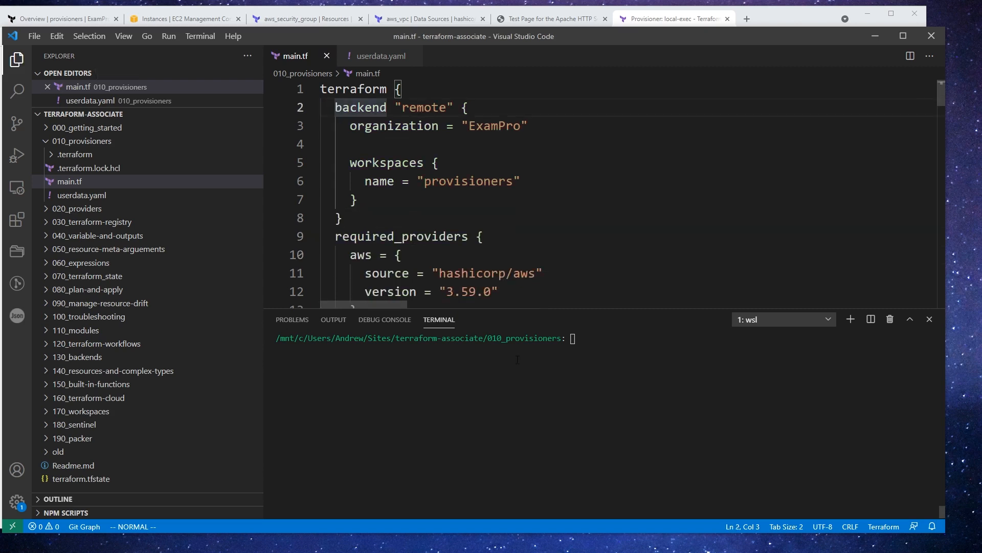
- Try running terraform apply -delete -auto-approve in the integrated terminal
text(terraform)
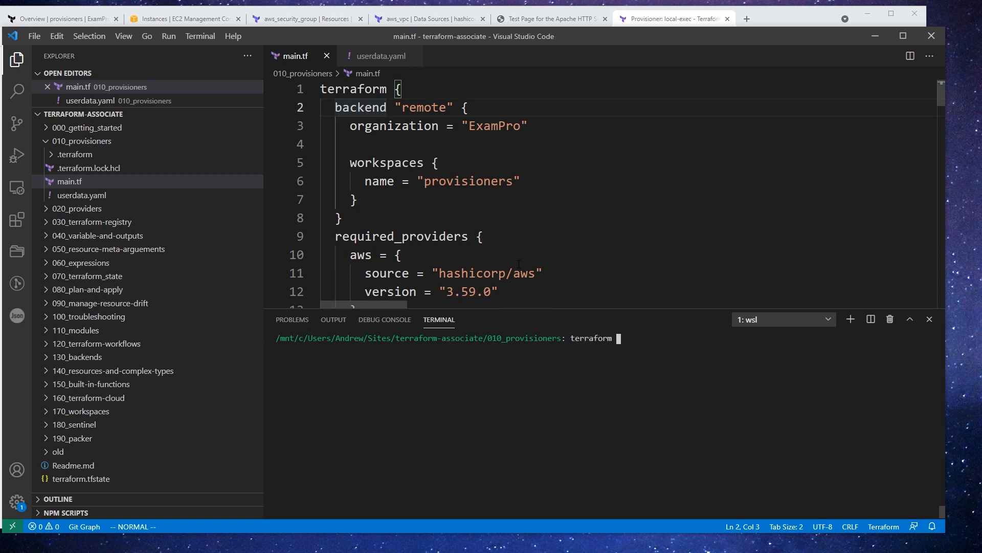
text(apply -delete -auto-approve)
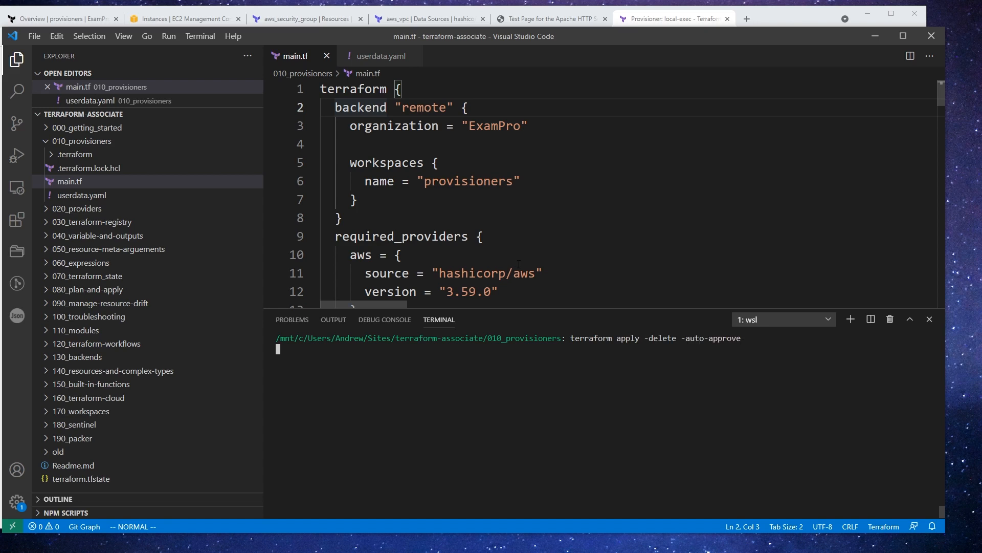
key(Return)
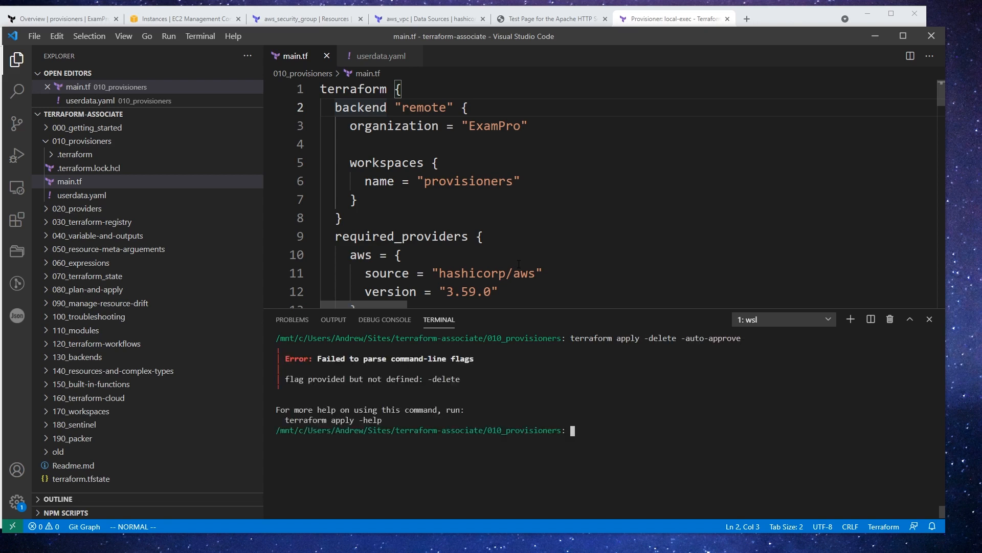
text(terraform apply -delete -auto-approve)
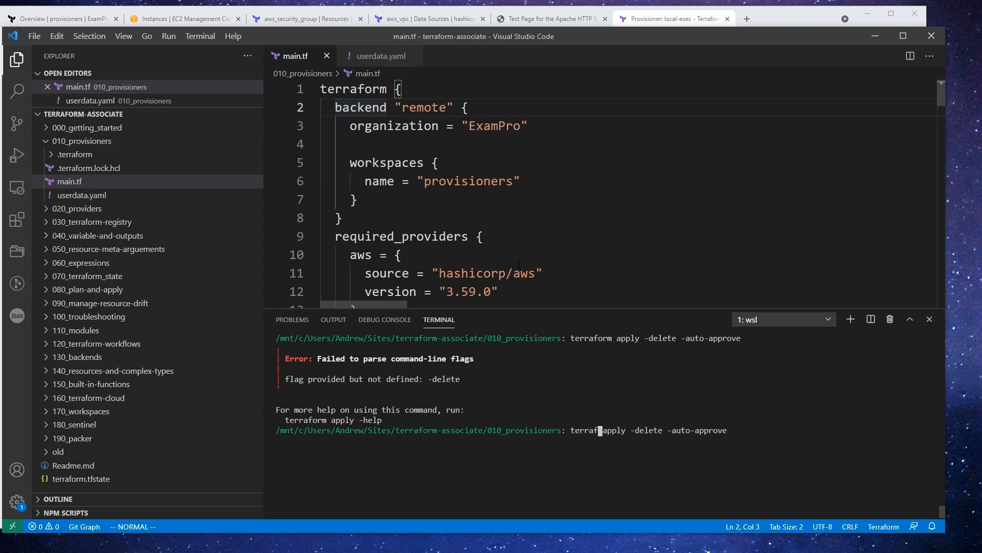
key(Return)
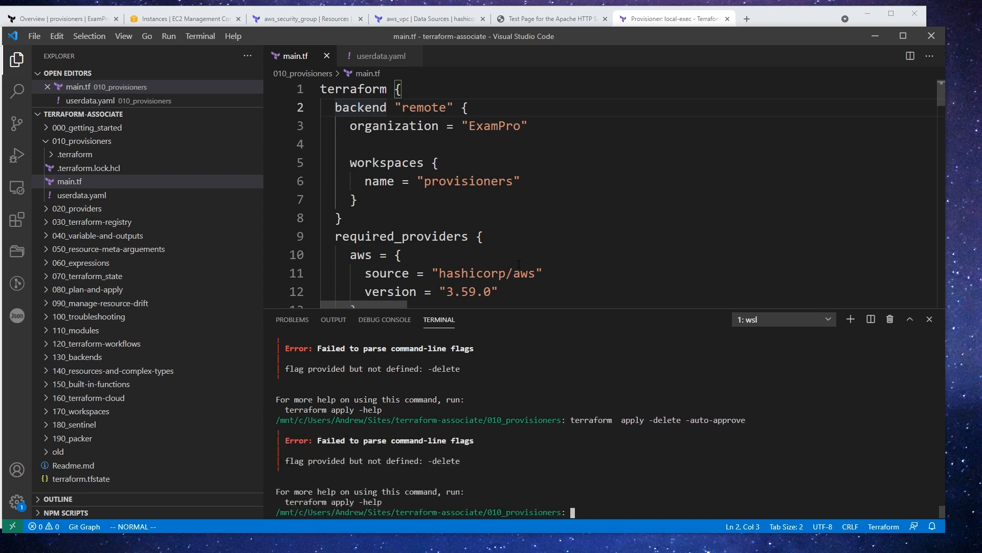
text(terraform  apply -delete -auto-approve)
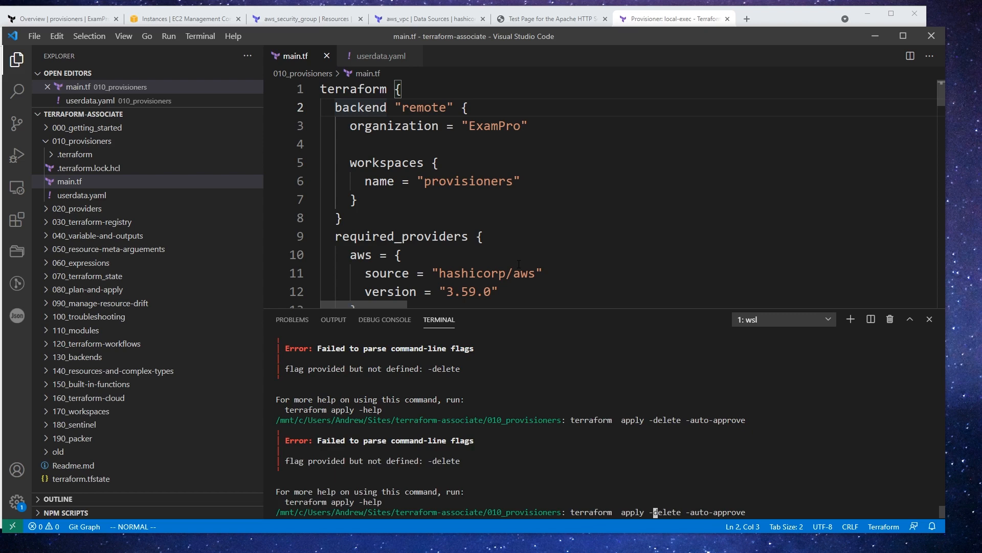
text(terraform de)
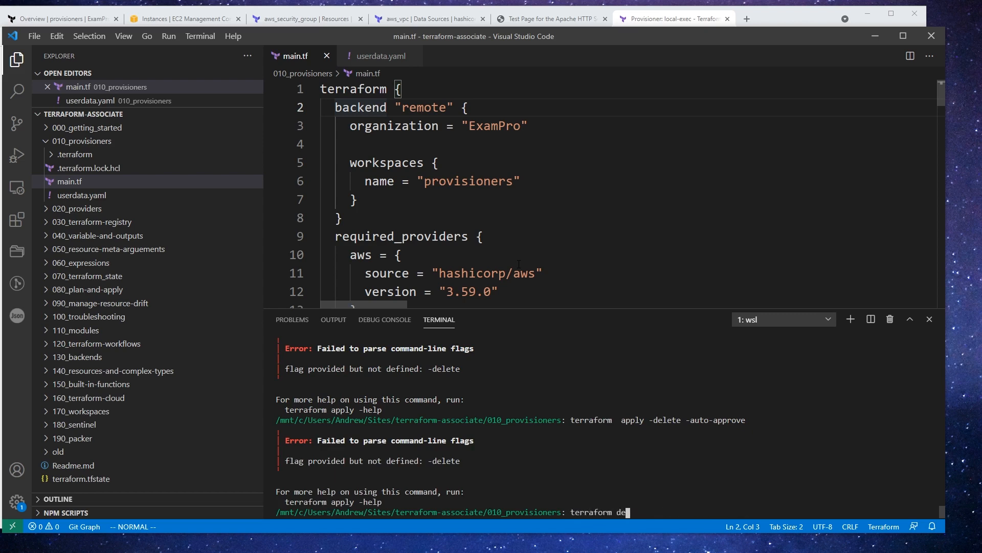
key(Return)
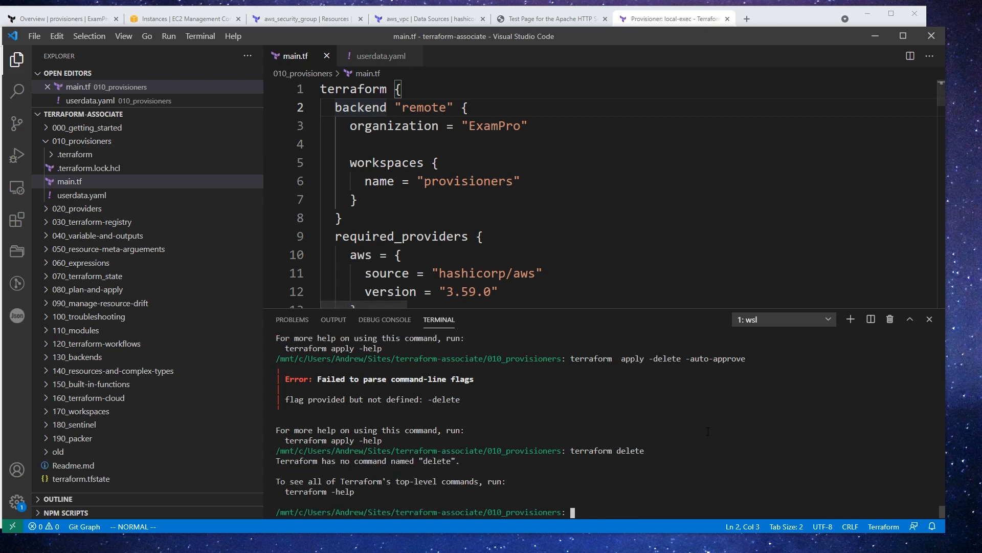
- List Terraform subcommands, destroy all 3 resources, and begin commenting out the backend block
text(terraform)
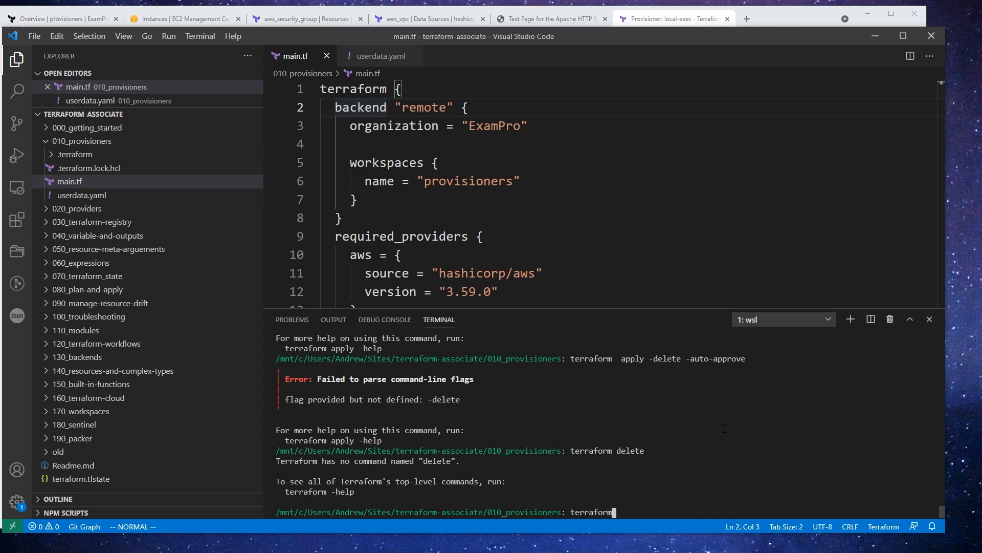
key(Return)
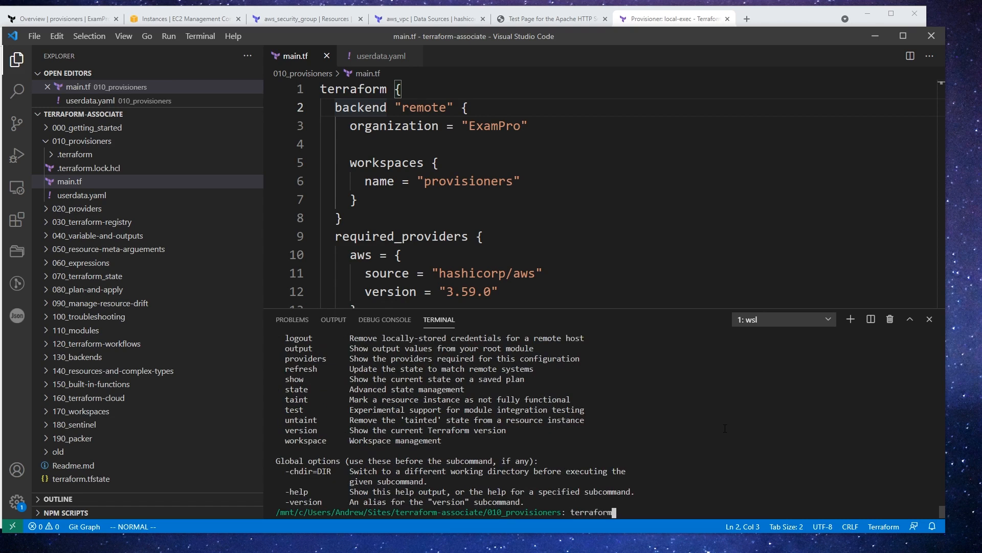
text(destro)
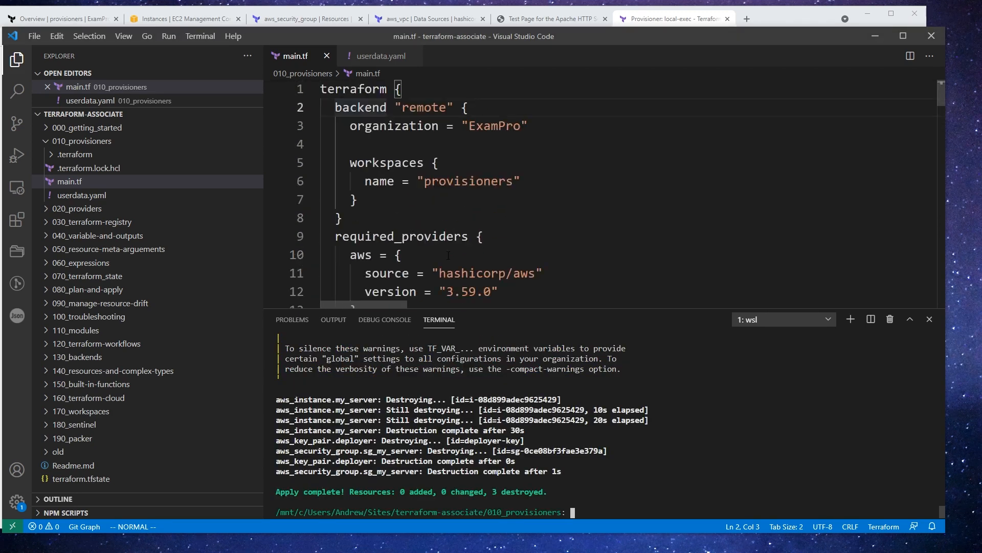
text(/*)
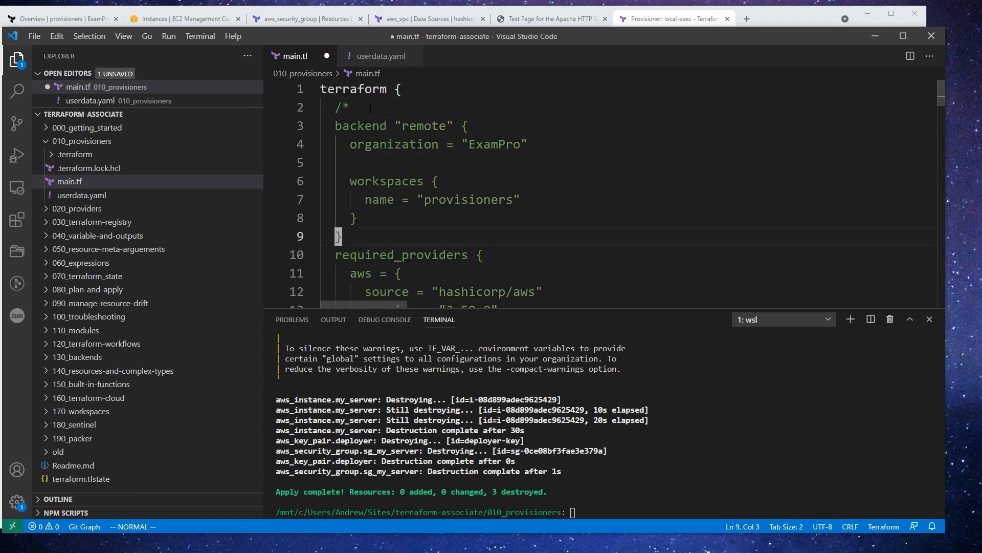
- Wrap the backend "remote" block in /* */, save, and run terraform init locally
key(o)
text(*/)
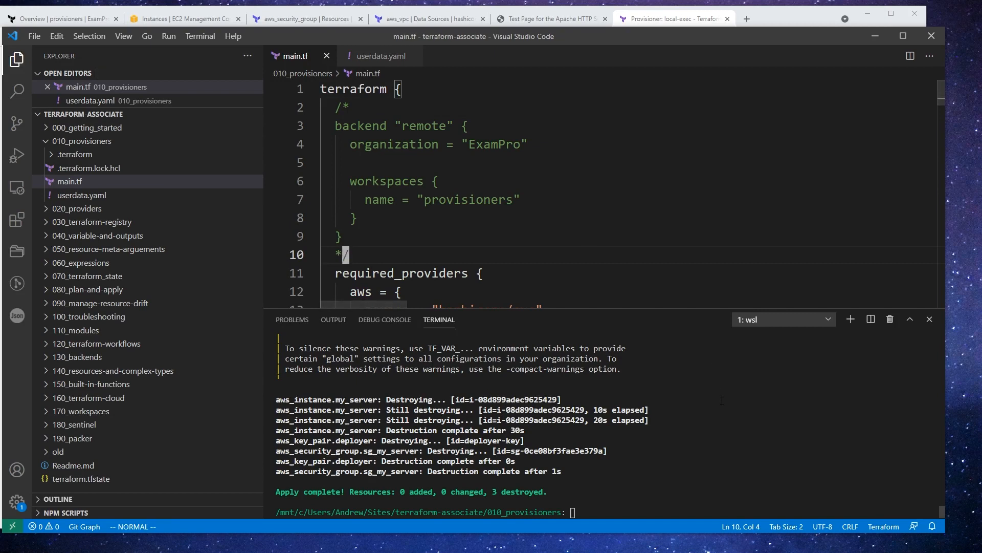
text(terraform apply -destroy -auto-approve)
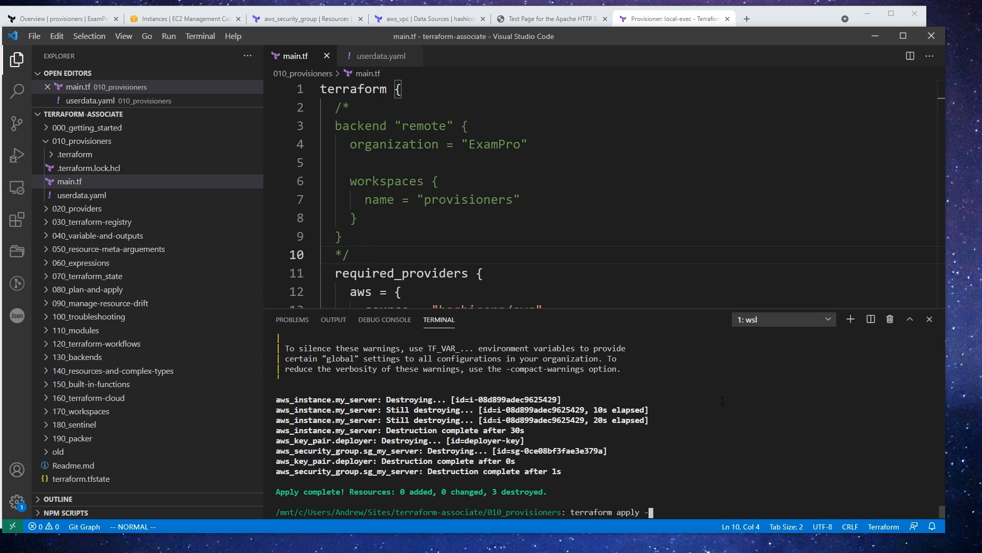
key(BackSpace)
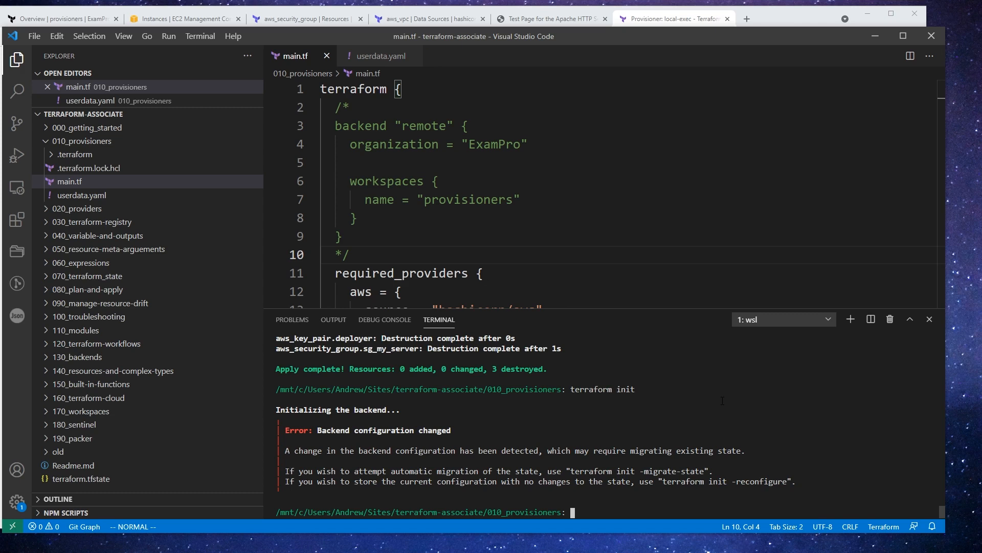
text(terraform init)
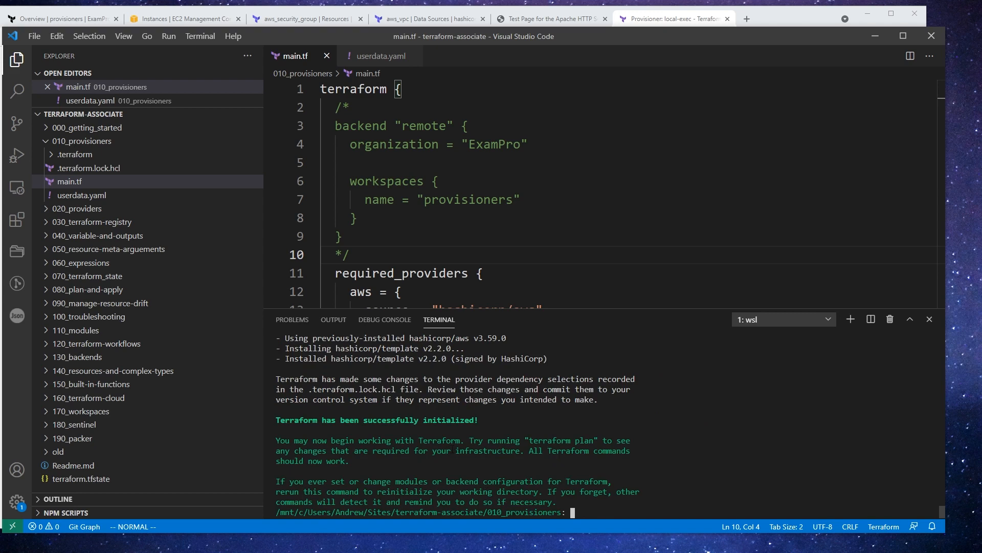
- Run terraform apply to create 3 resources, then find private_ips.txt in the Explorer
text(terraform apply)
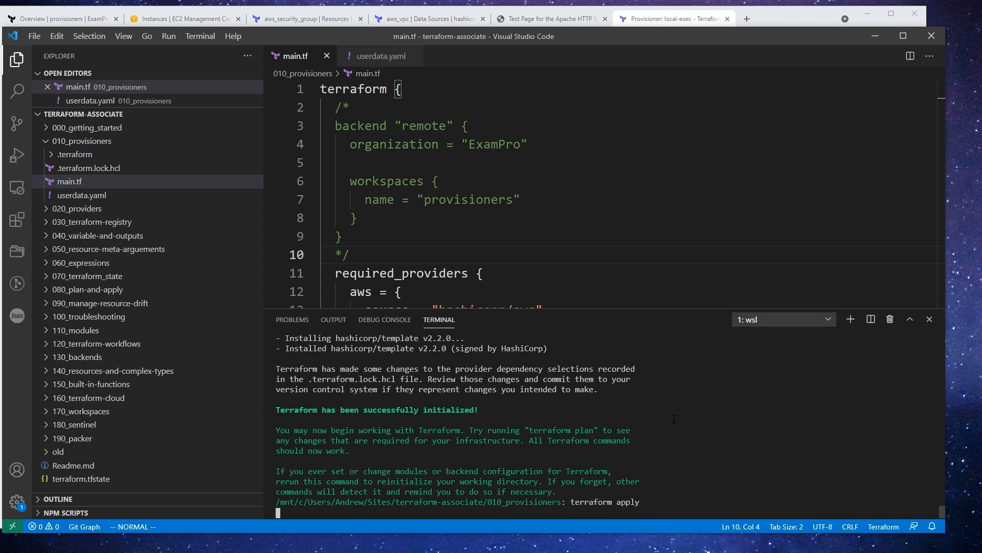
mouse_move(120, 193)
text(yes)
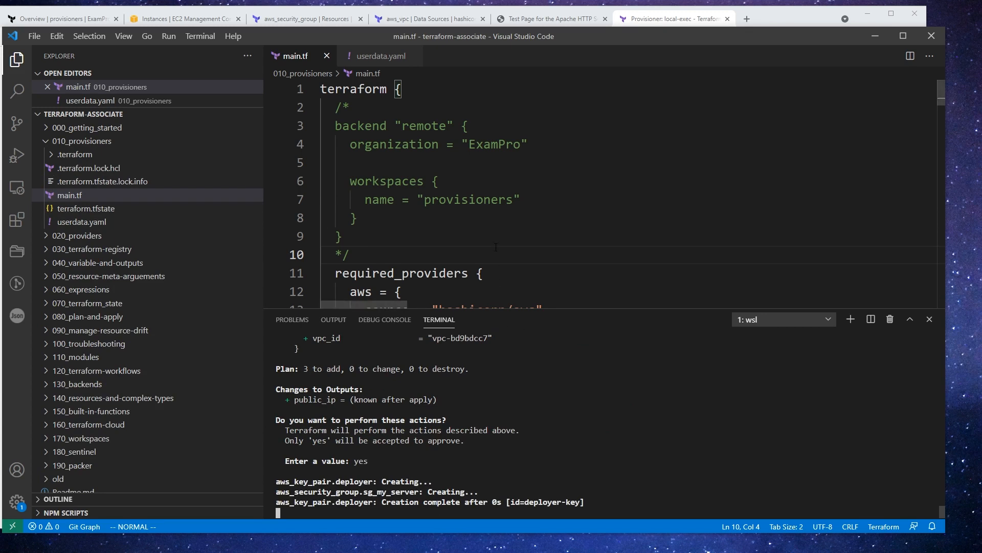
scroll(down, 3)
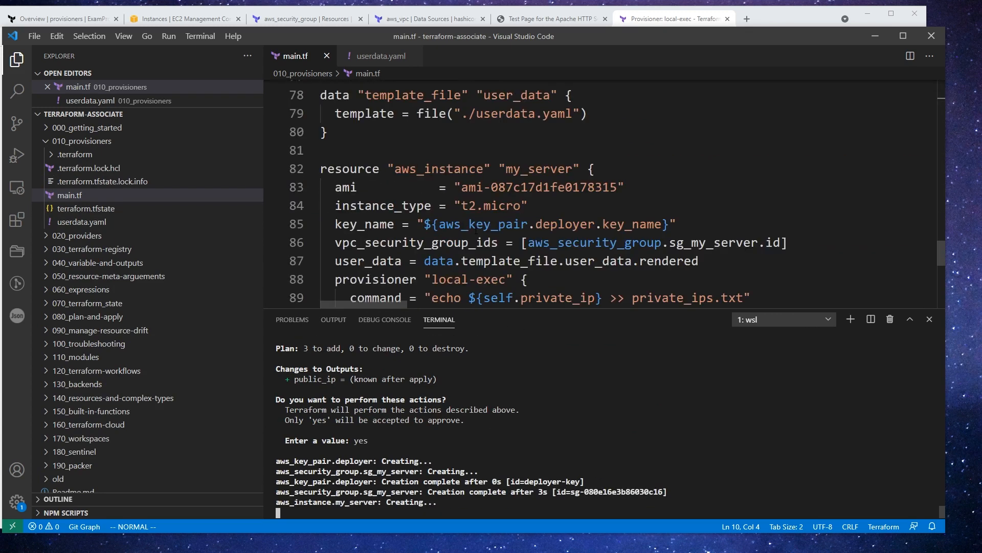
scroll(down, 3)
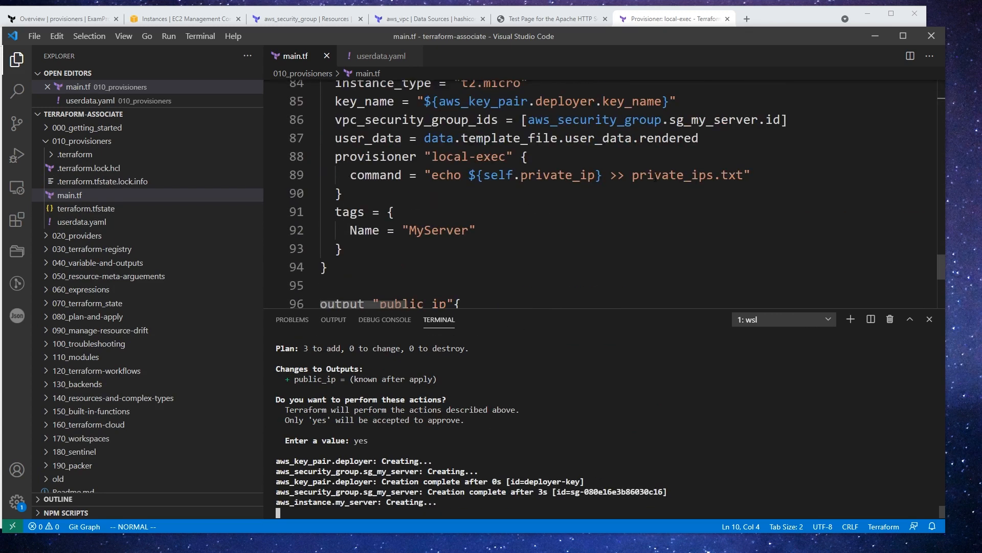
double_click(682, 175)
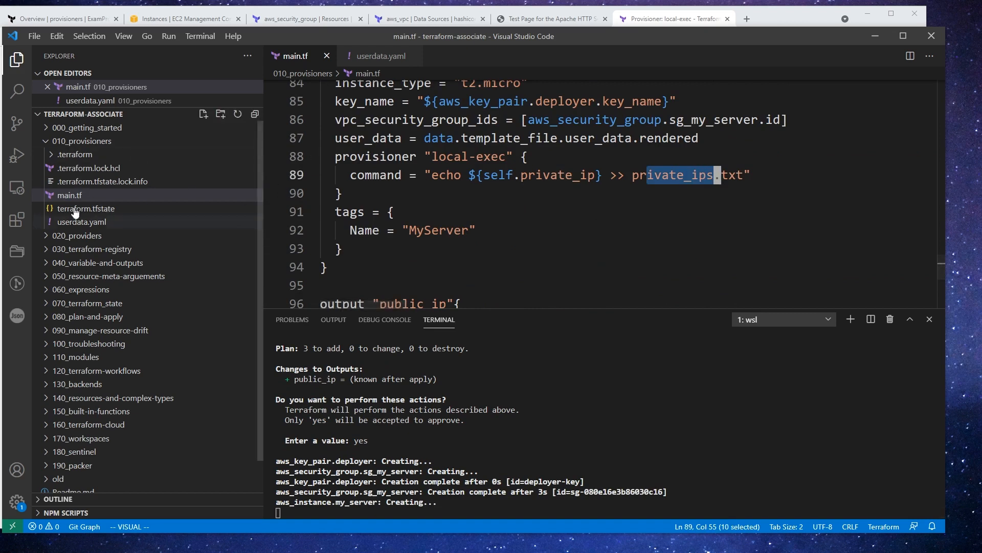
click(69, 195)
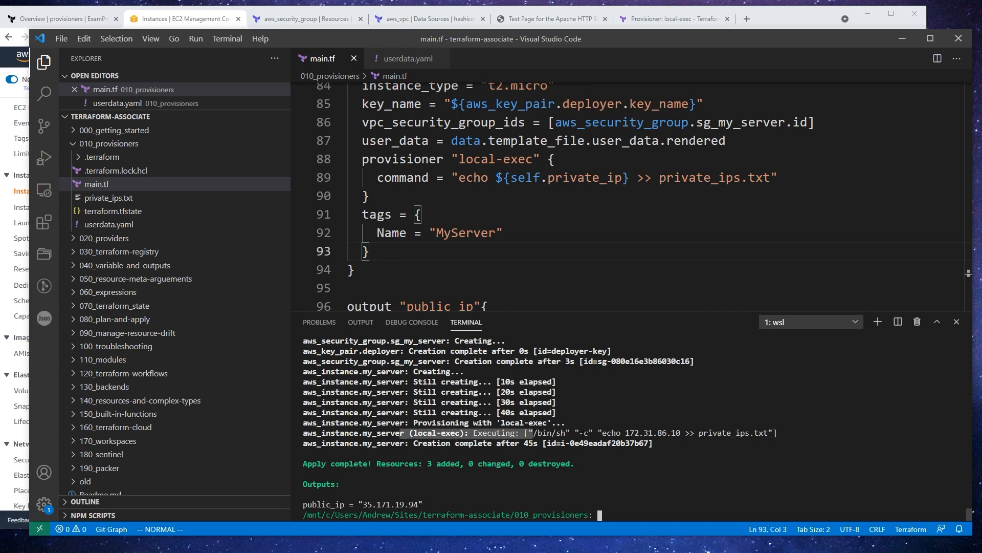
- View private_ips.txt showing 172.31.86.10, then return to the main.tf tab
click(109, 198)
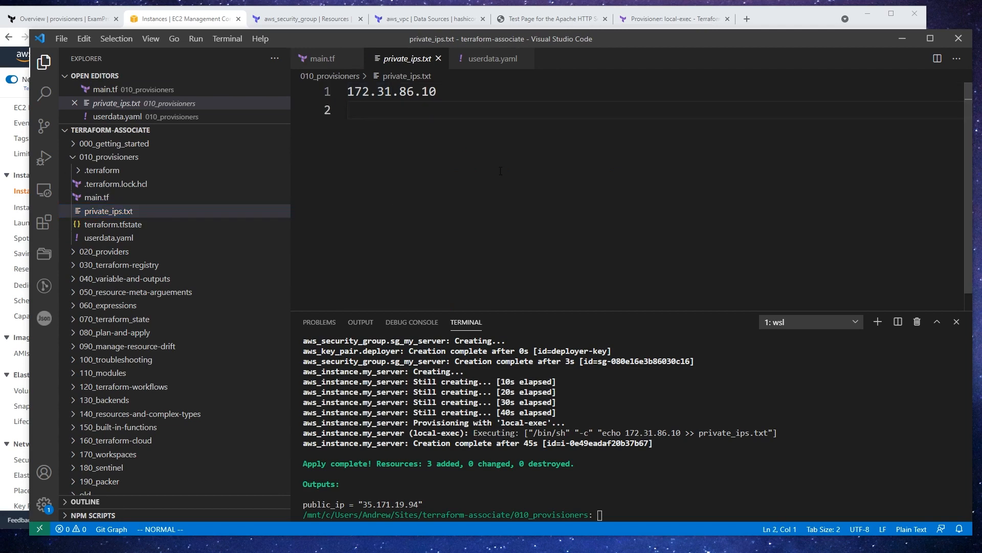
click(321, 58)
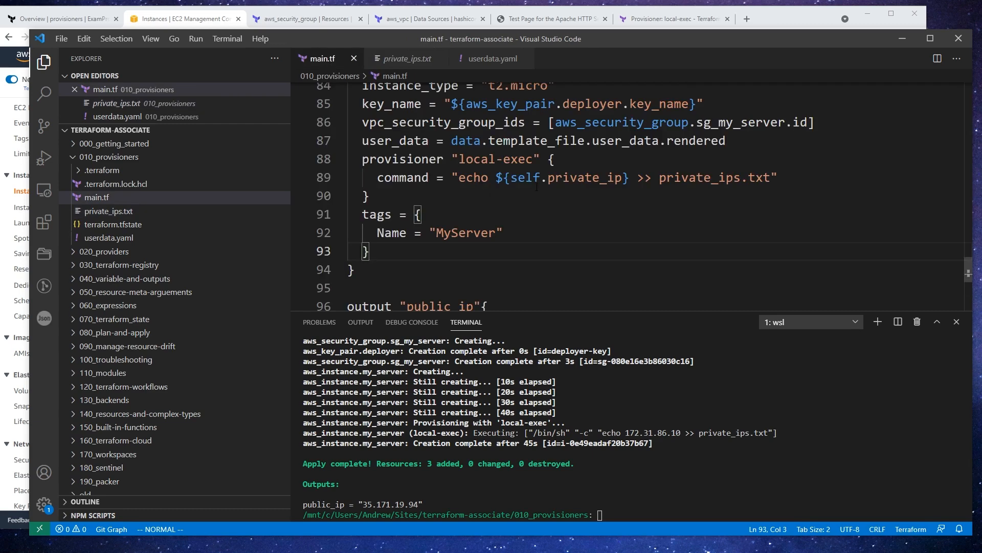